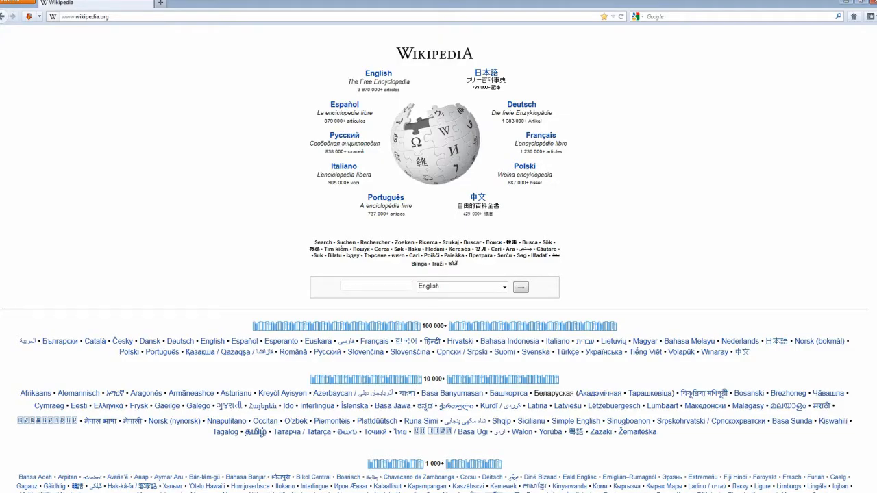
Enter English Wikipedia, search 'Matlock', and open the Matlock (TV series) article.
click(378, 74)
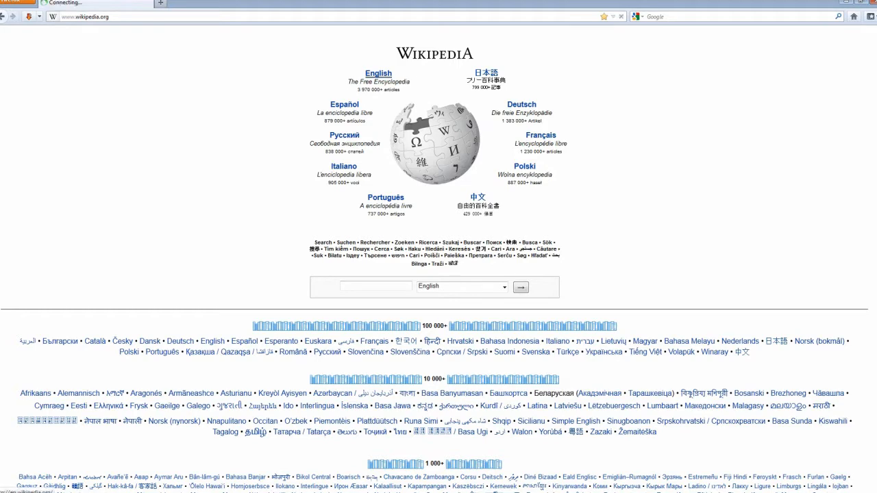
click(378, 73)
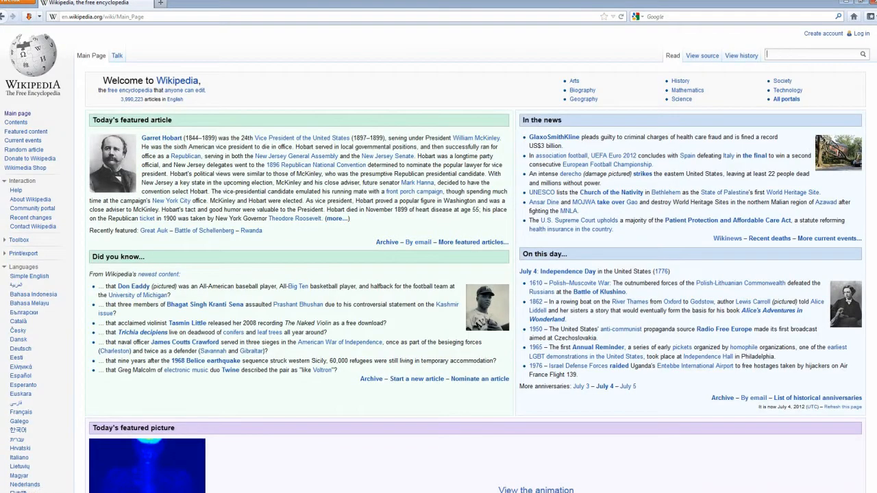
text(Mat)
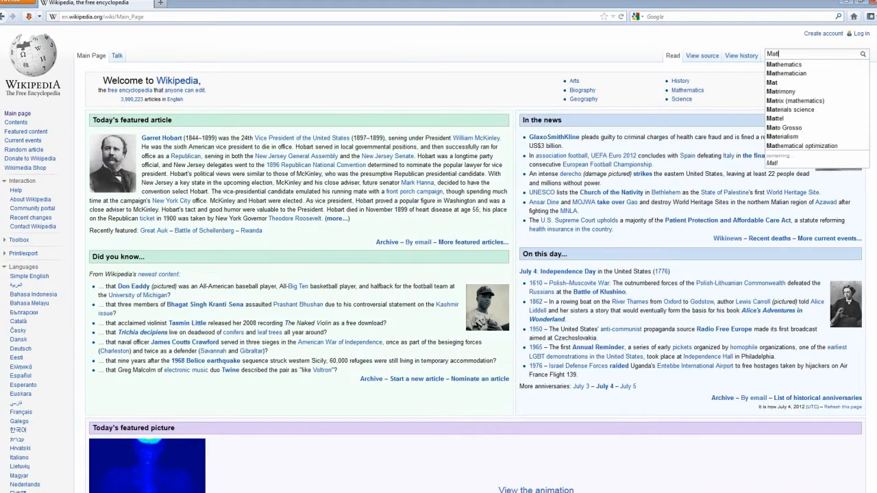
text(lock)
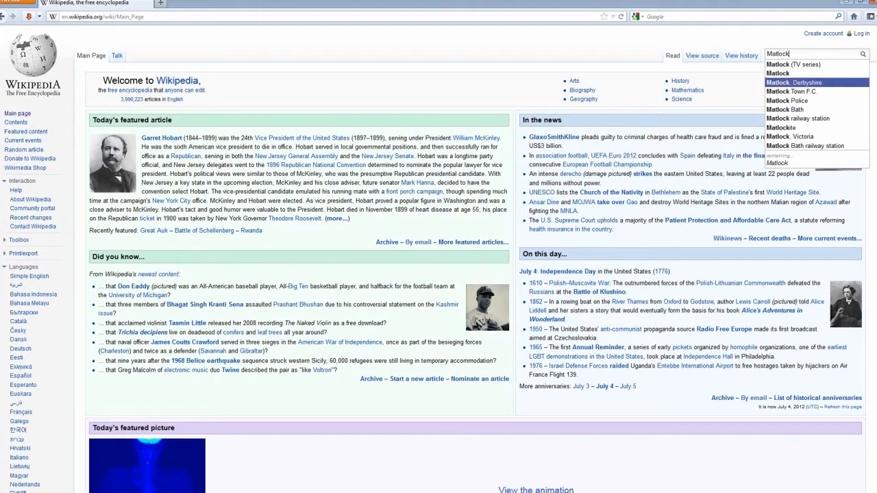
click(793, 65)
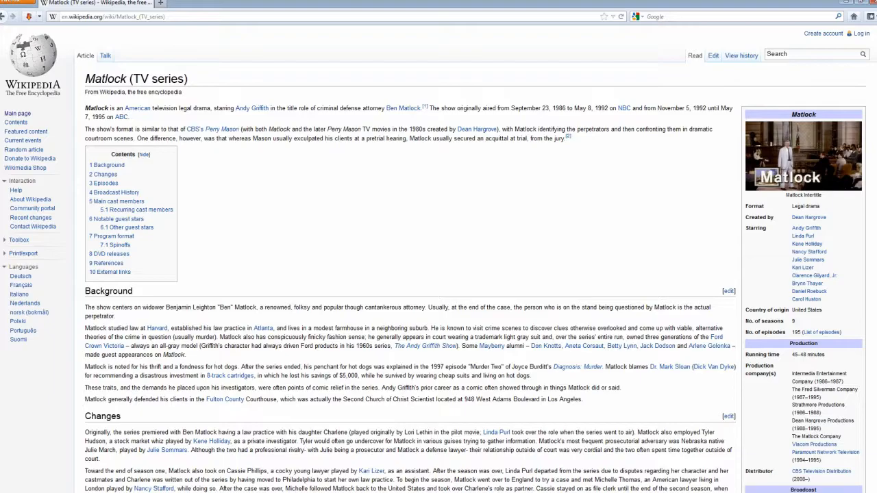
Scroll through the Matlock article's cast, guest stars, Program format and spinoff sections, then back up slightly.
scroll(down, 3)
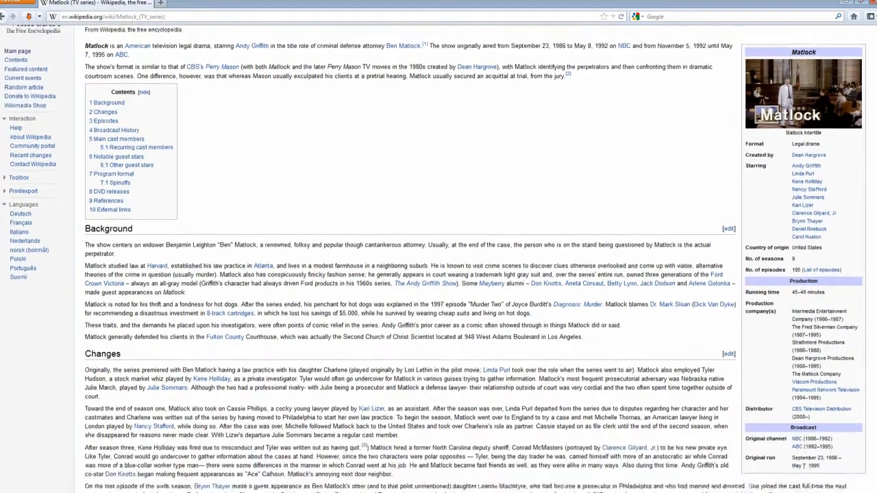
scroll(down, 3)
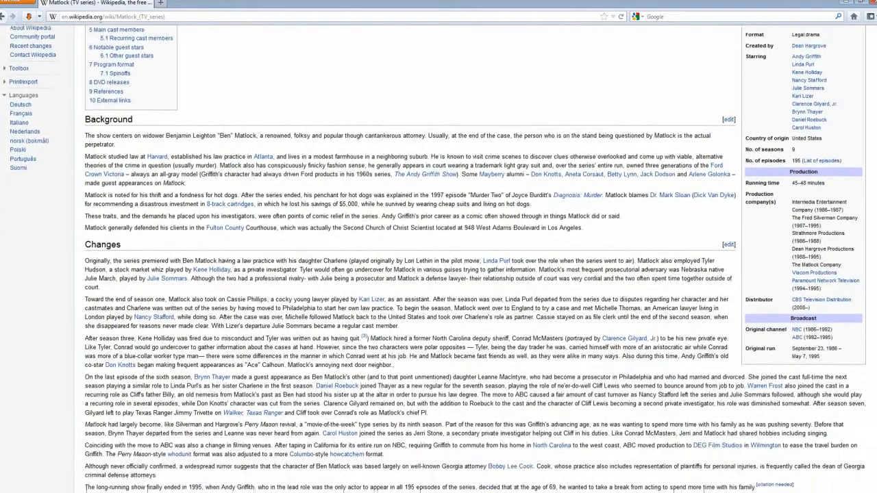
scroll(down, 3)
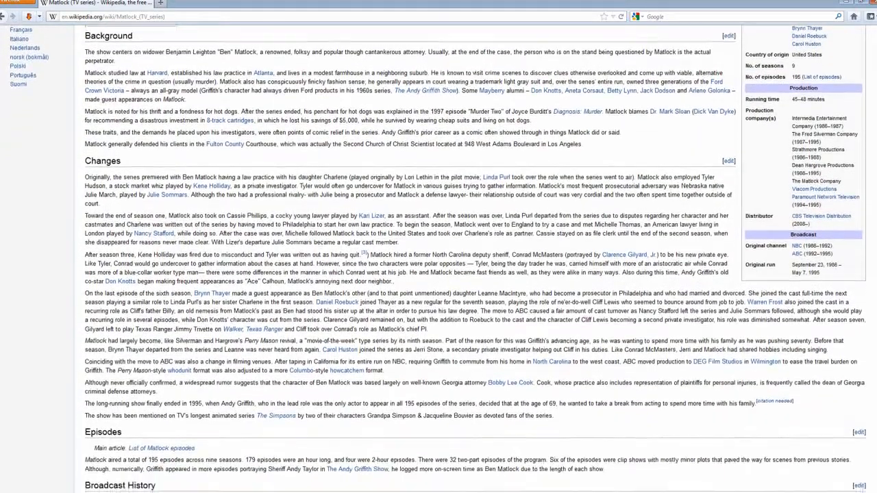
scroll(down, 3)
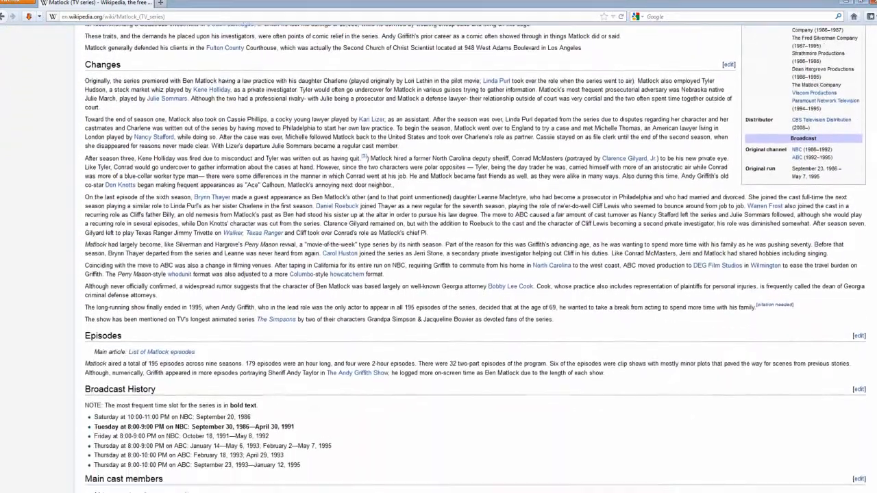
scroll(down, 3)
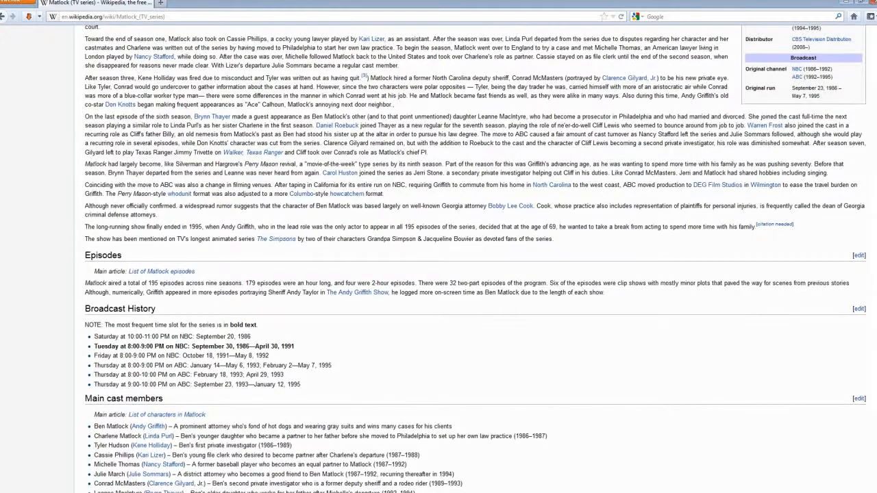
scroll(down, 3)
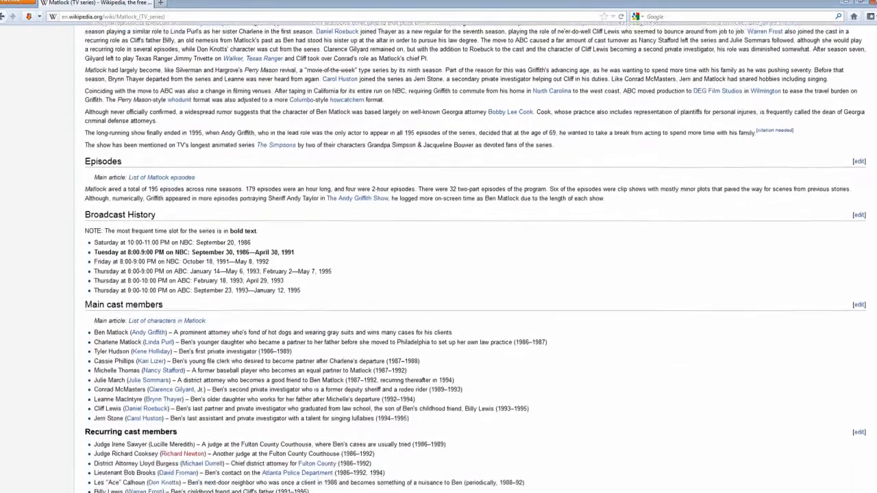
scroll(down, 3)
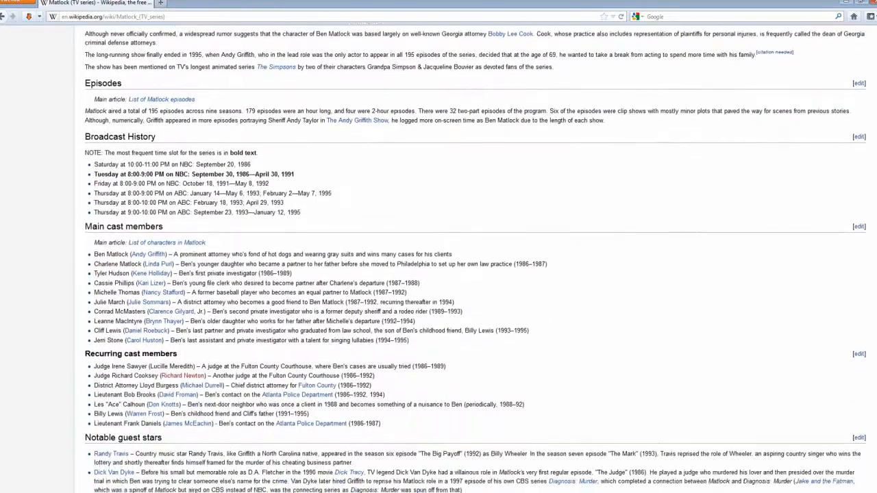
scroll(down, 3)
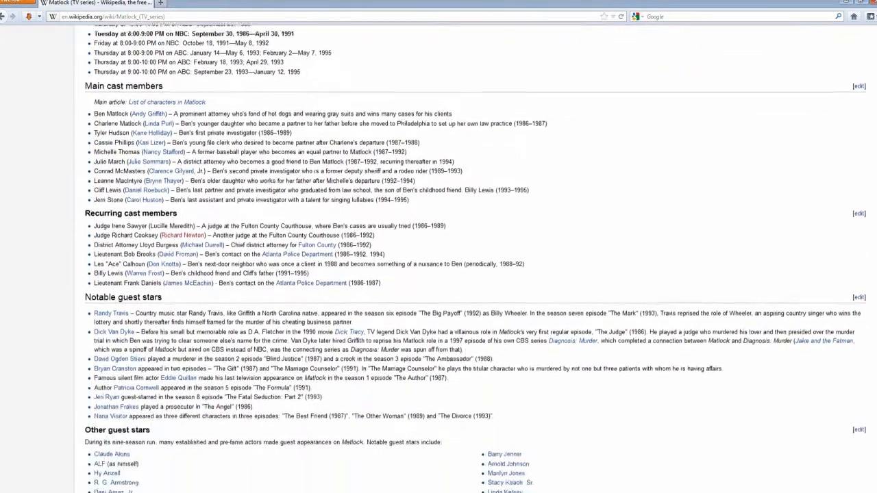
scroll(down, 3)
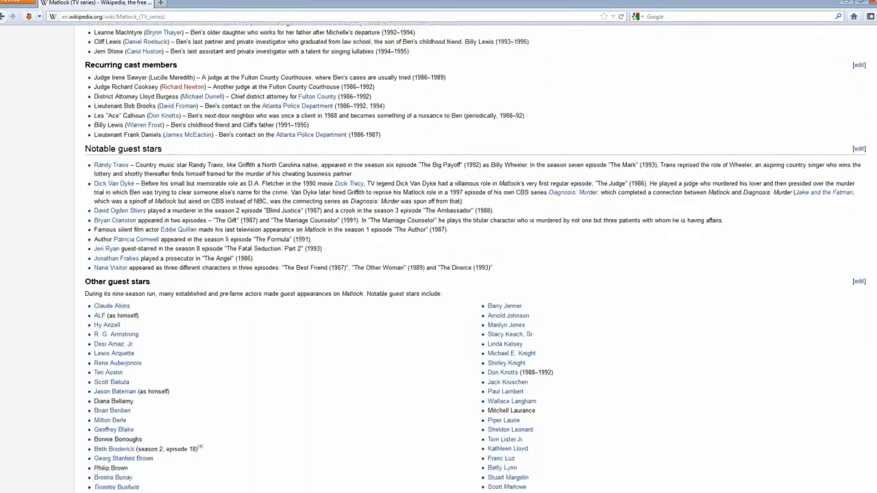
scroll(down, 3)
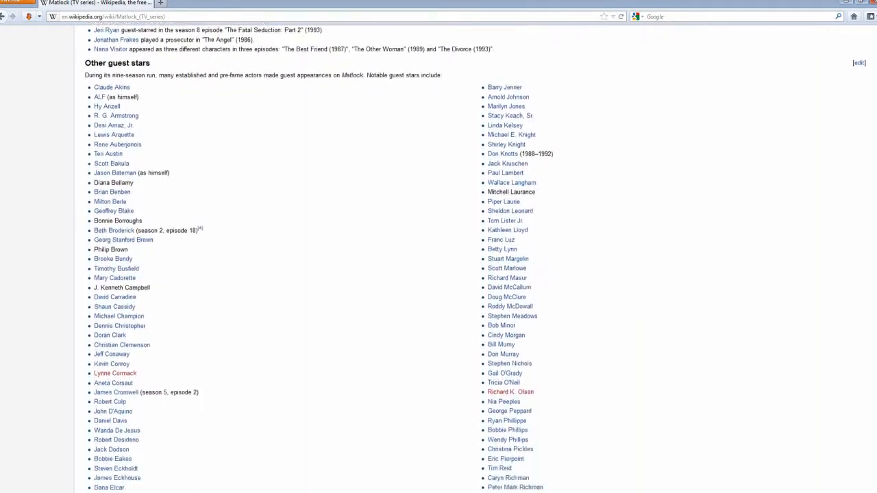
scroll(down, 3)
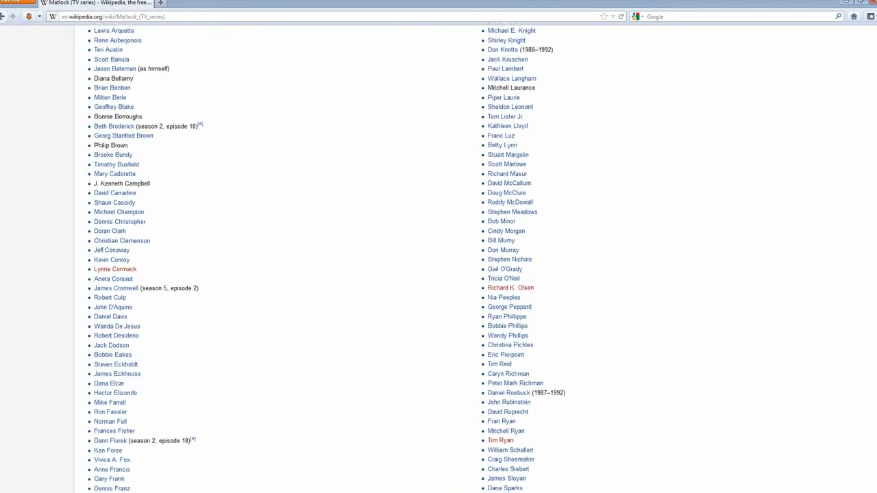
scroll(down, 3)
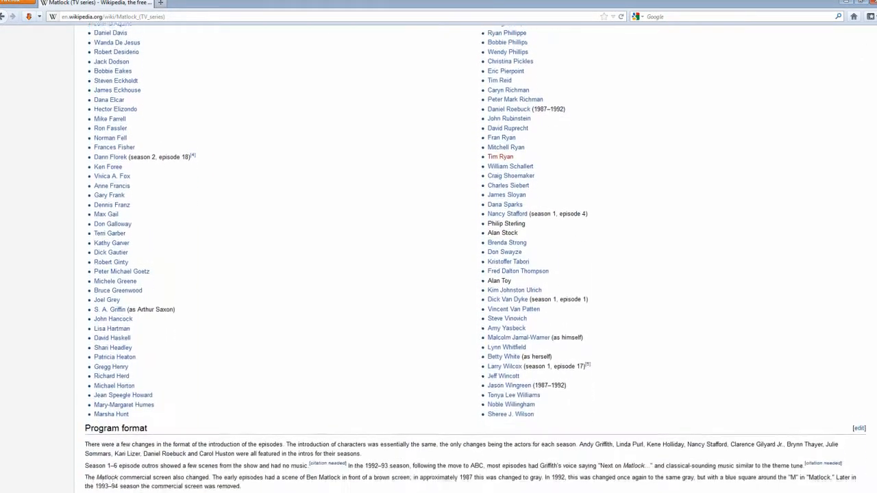
scroll(down, 3)
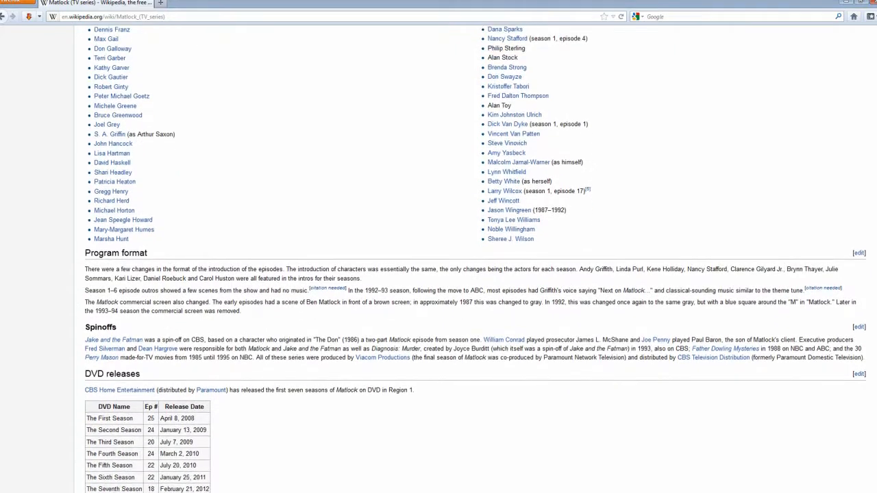
scroll(up, 3)
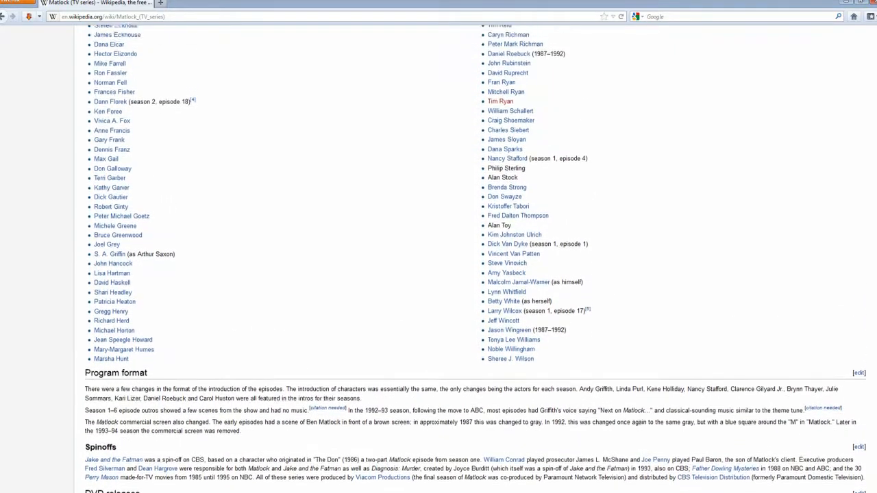
scroll(up, 3)
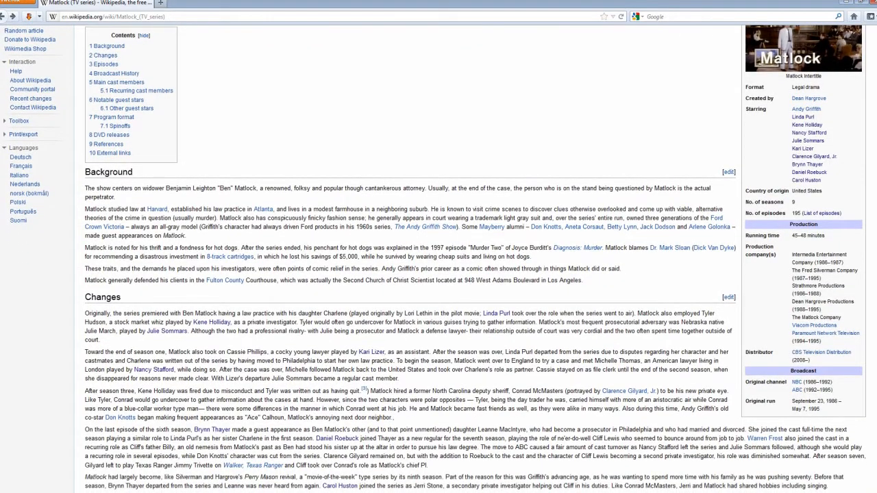
Scroll to the Episodes section and follow the 'List of Matlock episodes' link.
scroll(down, 3)
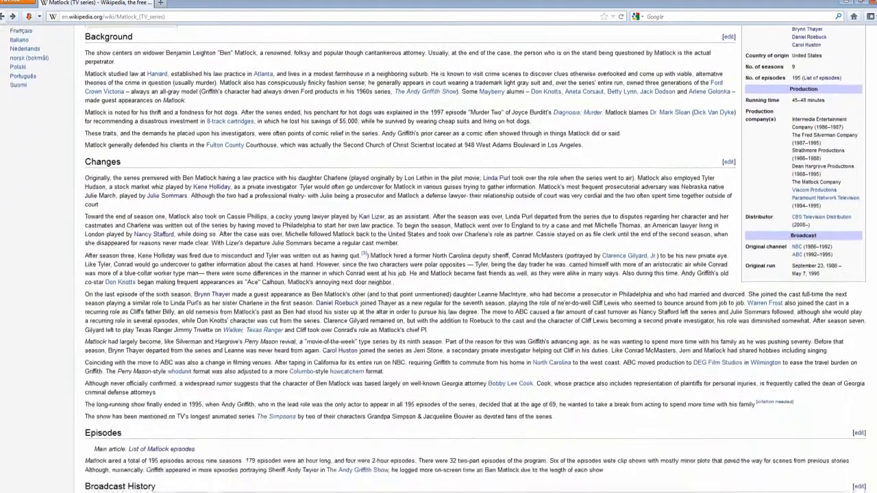
scroll(down, 3)
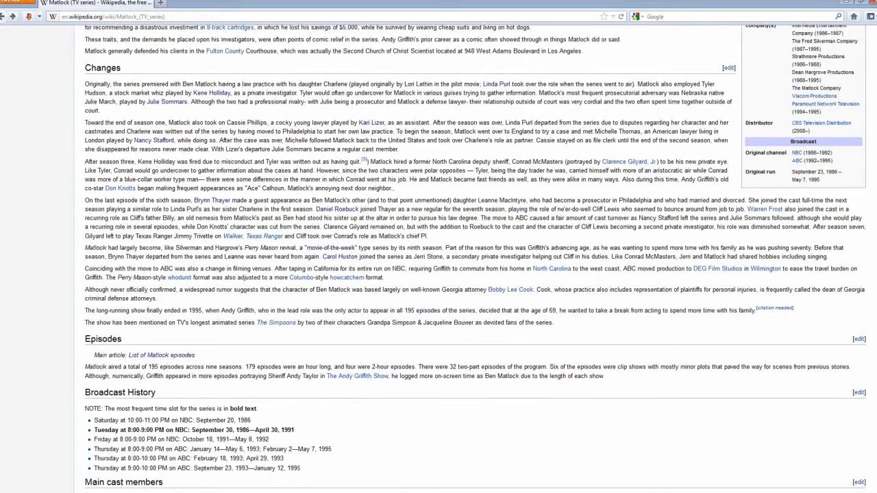
click(162, 355)
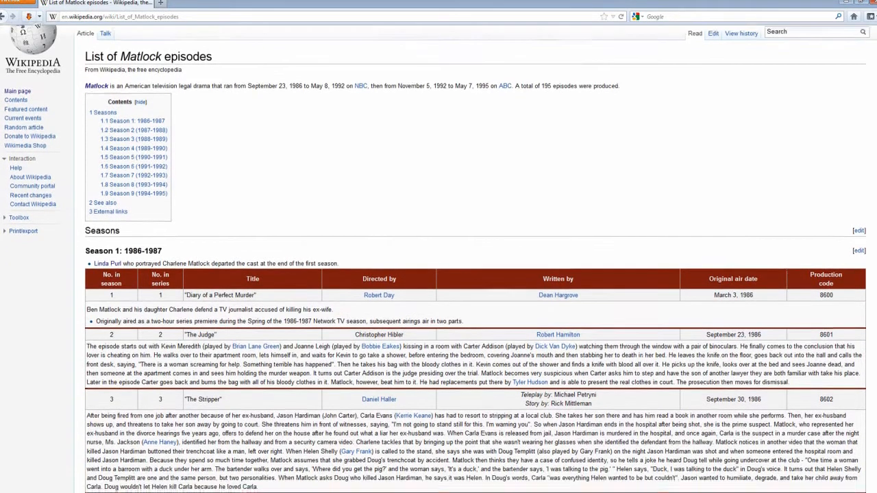
Scroll the episode list from the Season 1 table through the Season 2–6 title lists.
scroll(down, 3)
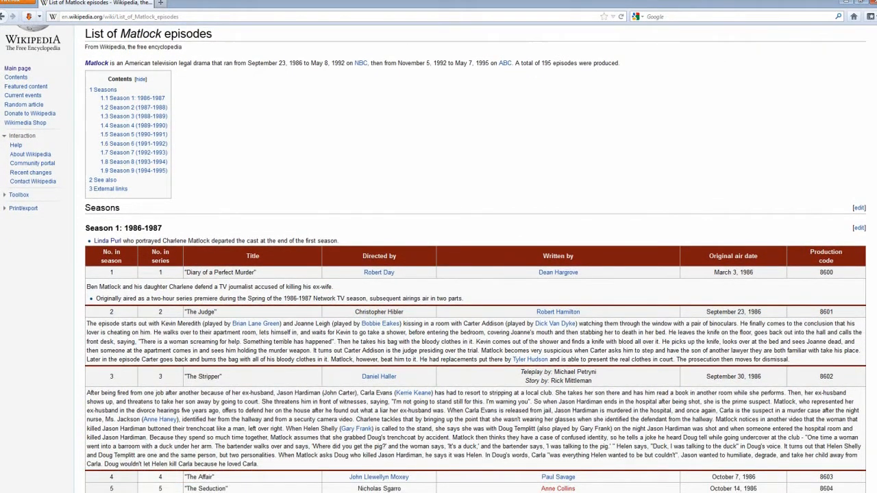
scroll(down, 3)
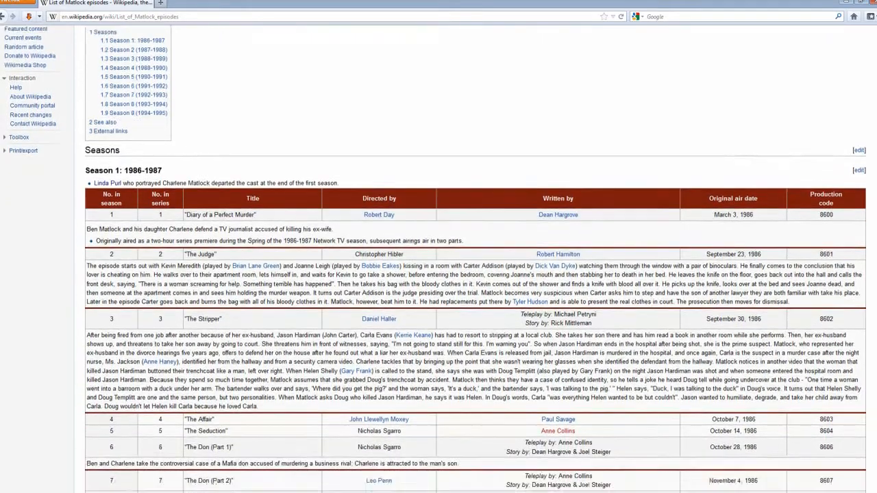
scroll(down, 3)
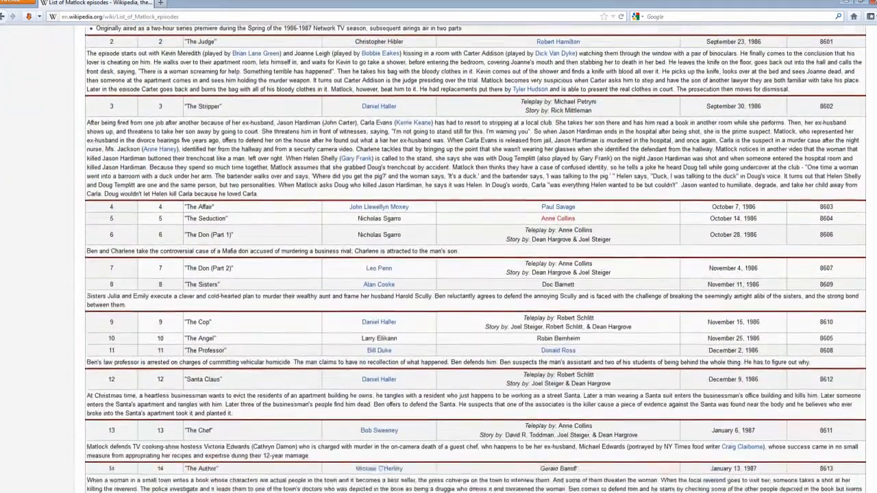
scroll(down, 3)
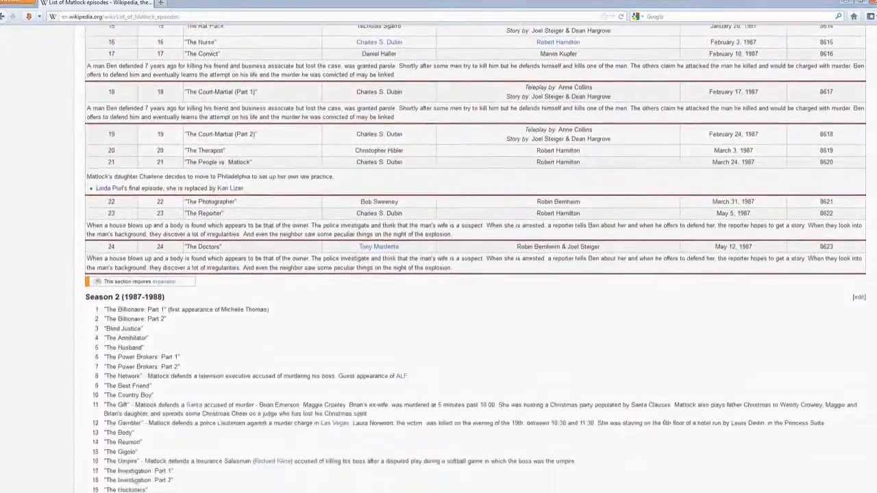
scroll(down, 3)
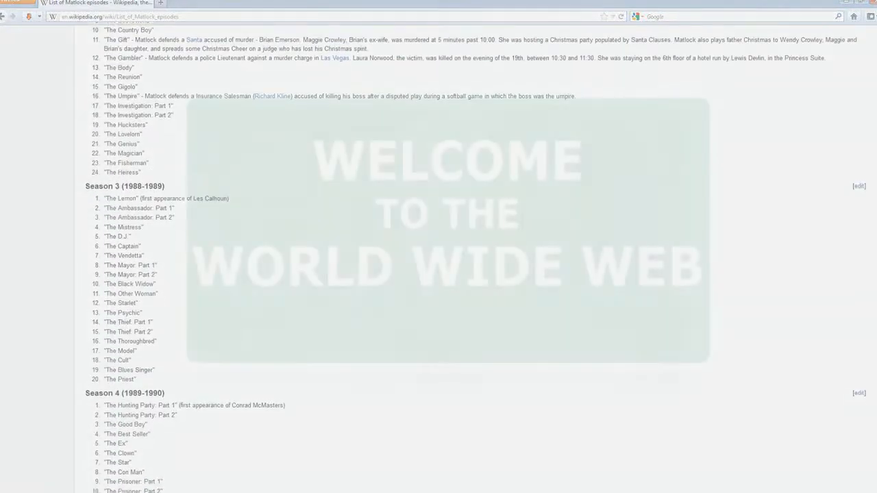
scroll(down, 3)
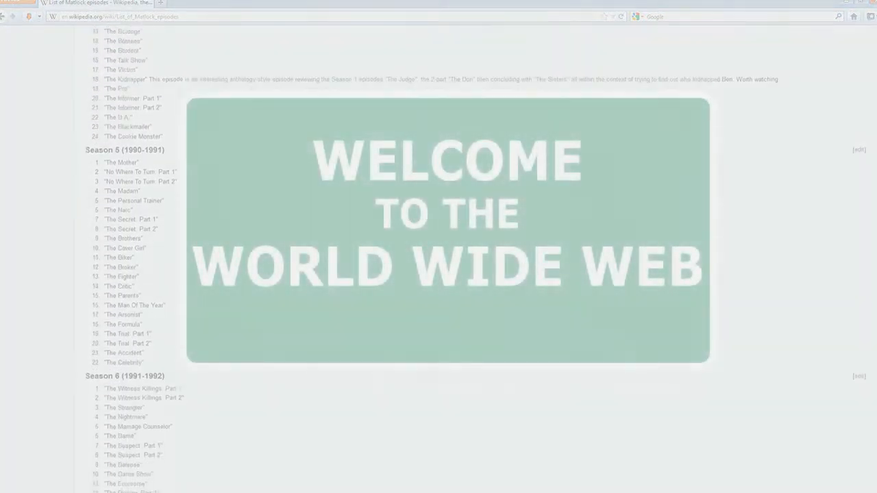